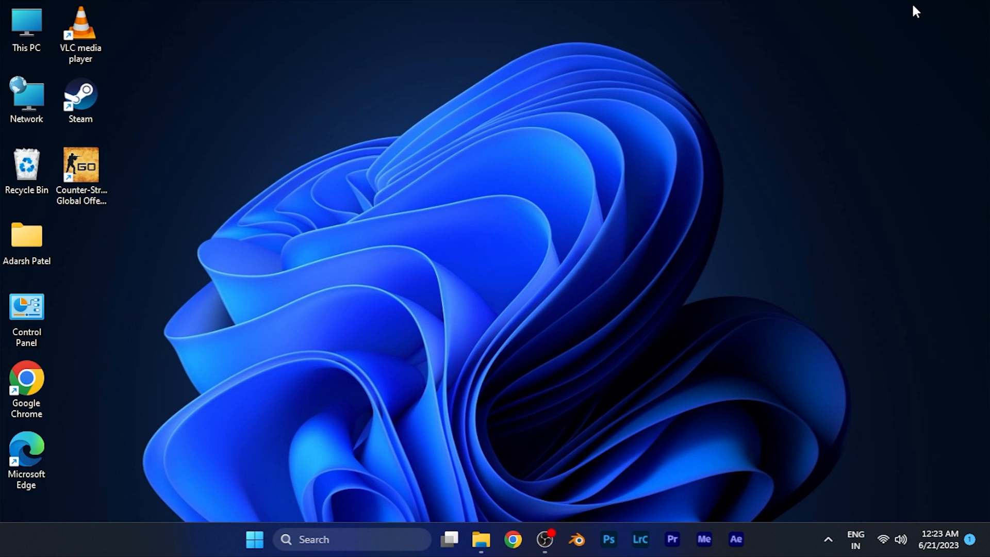
mouse_move(870, 101)
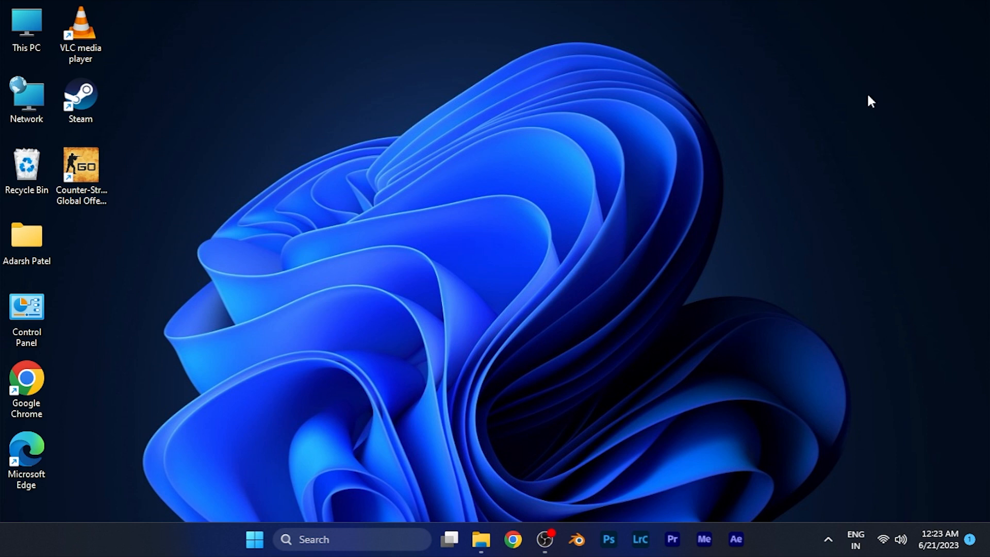
mouse_move(512, 539)
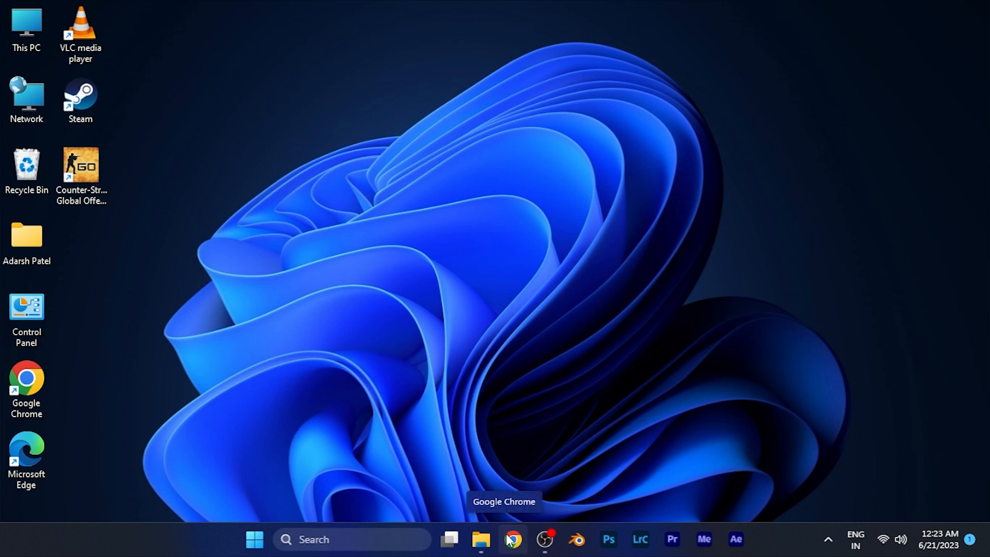
mouse_move(511, 511)
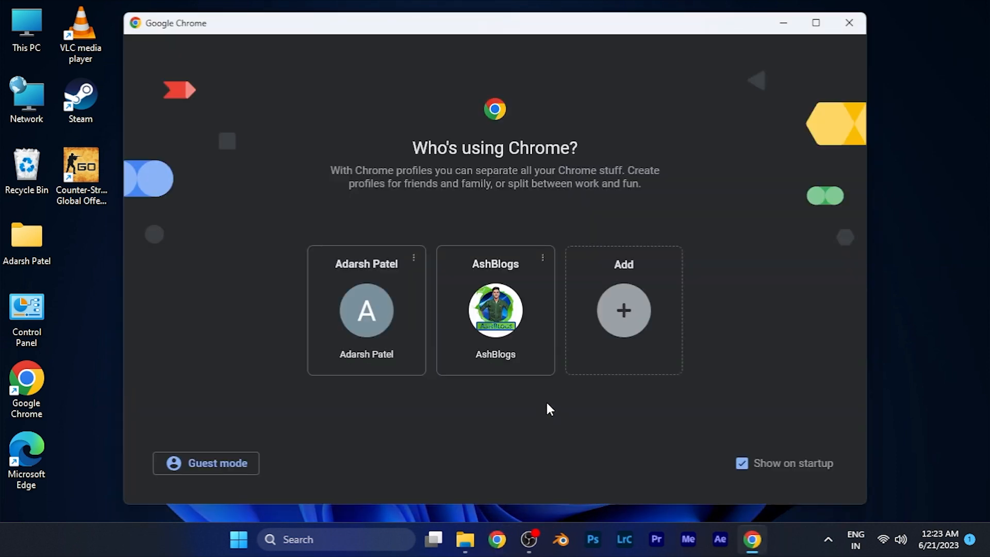
Open Chrome with the first profile from the 'Who's using Chrome?' picker.
click(366, 309)
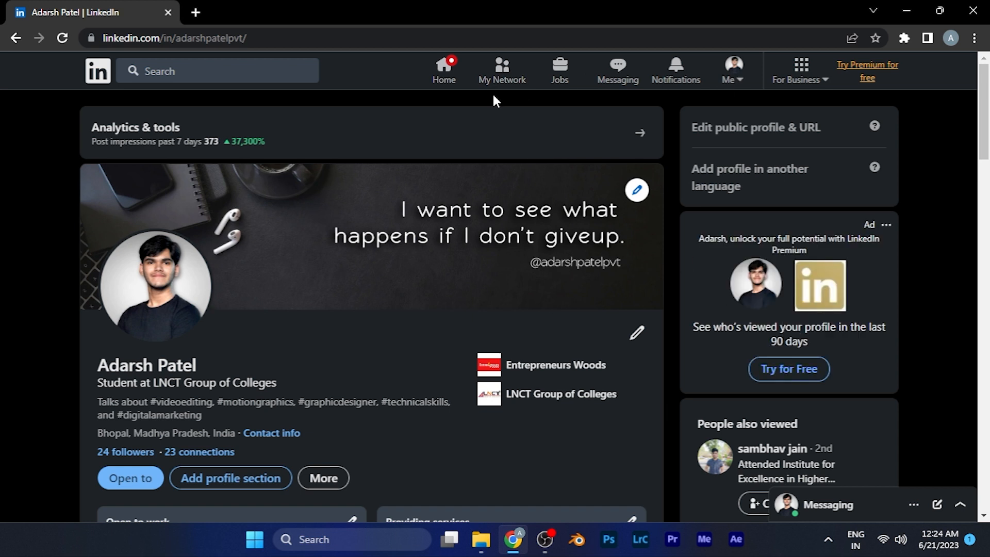
mouse_move(833, 92)
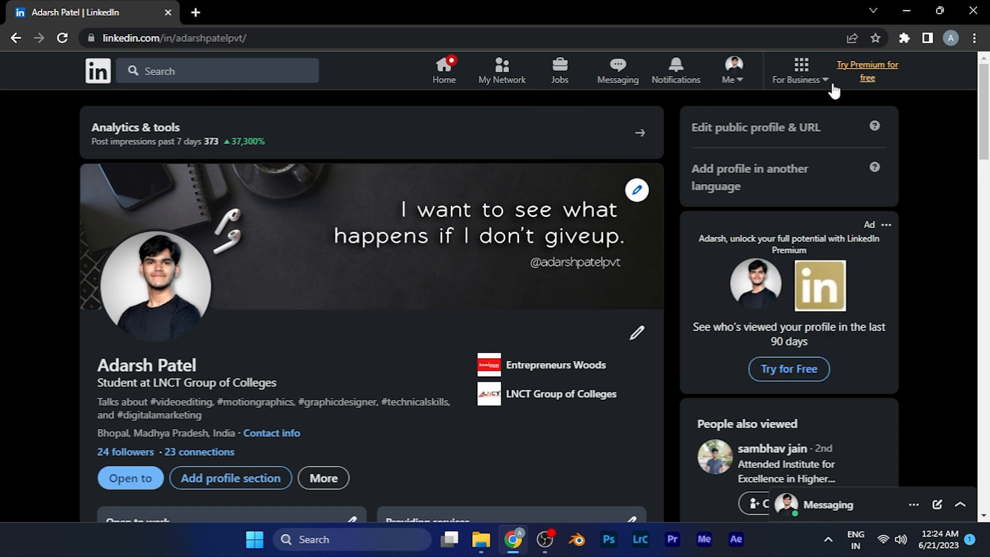
Go to Settings & Privacy from the Me menu and show the Data privacy section.
click(731, 71)
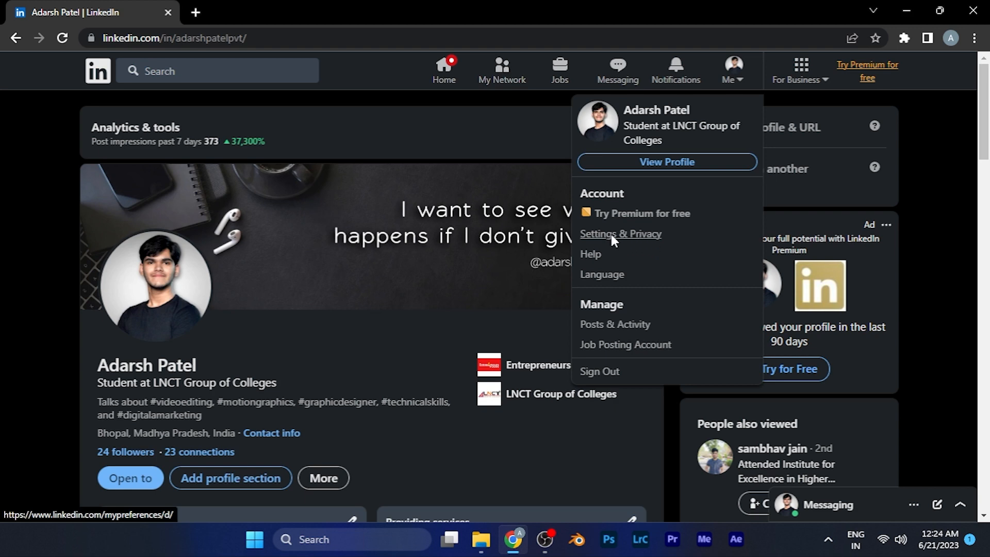
click(619, 233)
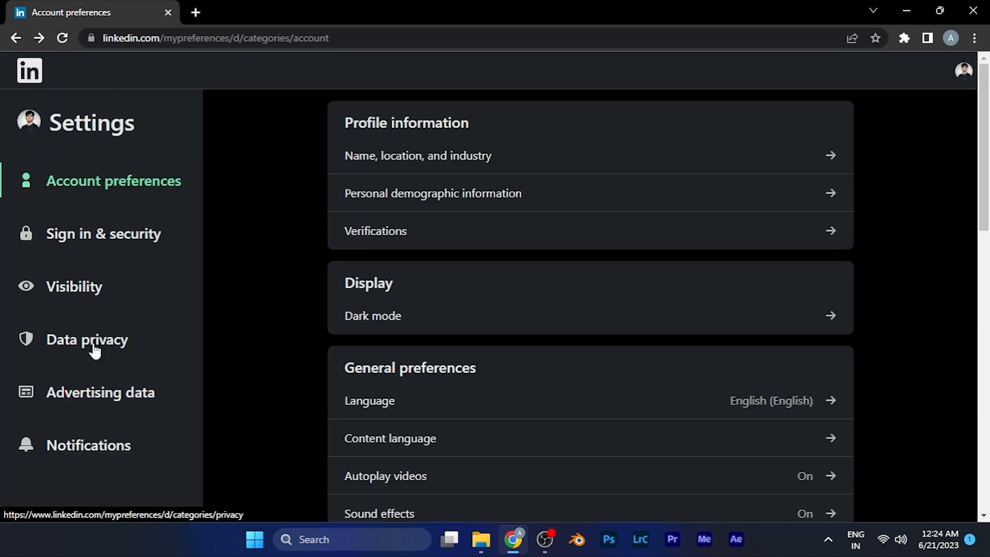
click(87, 339)
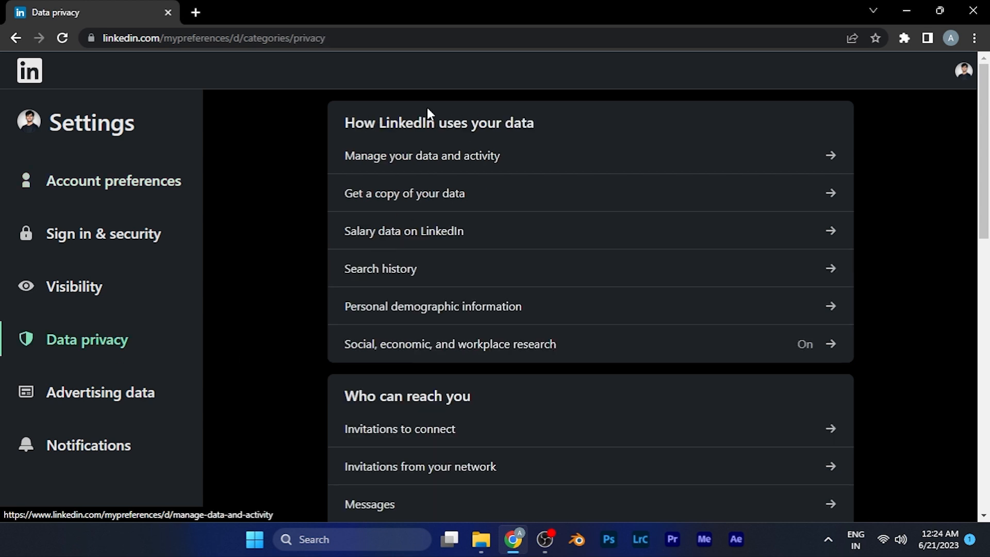
mouse_move(536, 283)
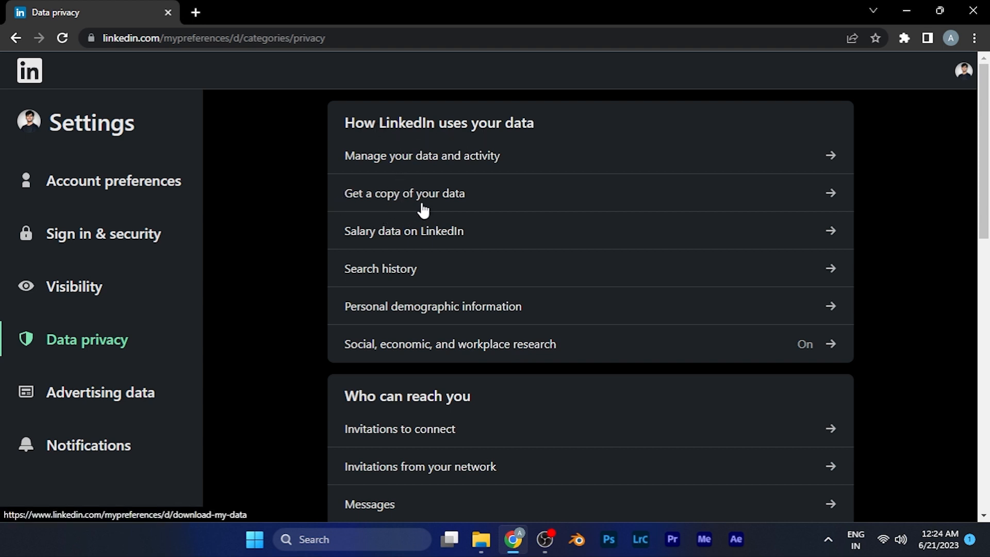
Choose 'Get a copy of your data' under How LinkedIn uses your data.
click(405, 194)
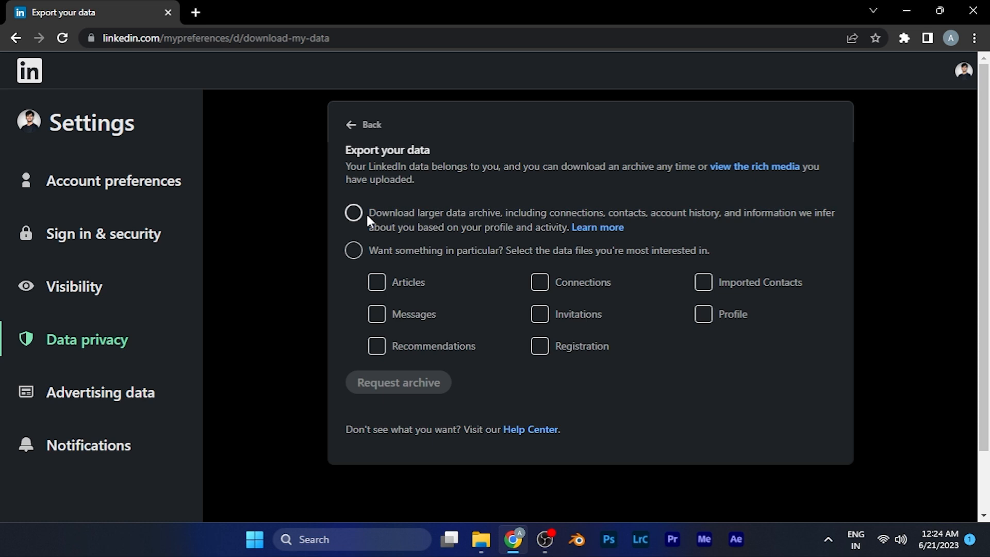
mouse_move(407, 255)
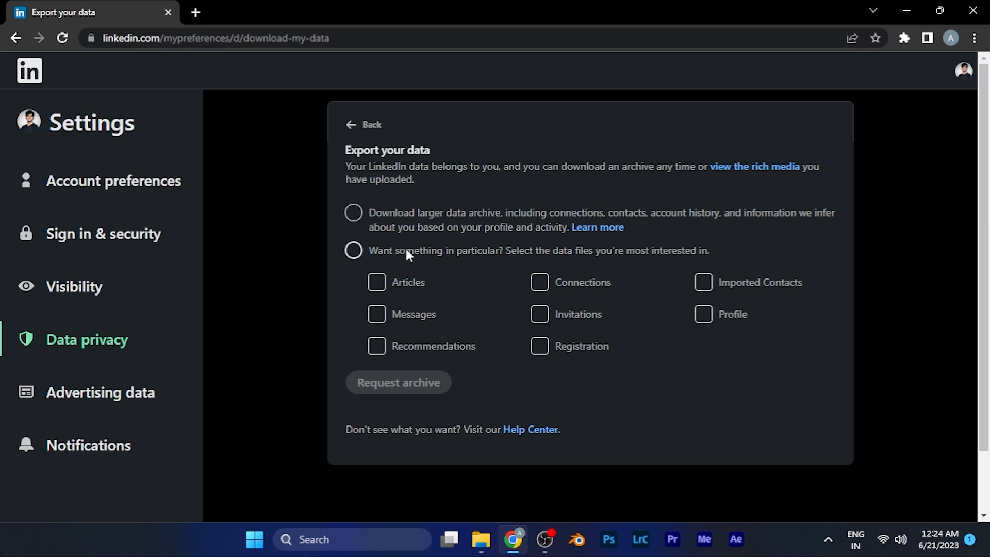
Select the 'Want something in particular?' option to export specific data files.
click(377, 282)
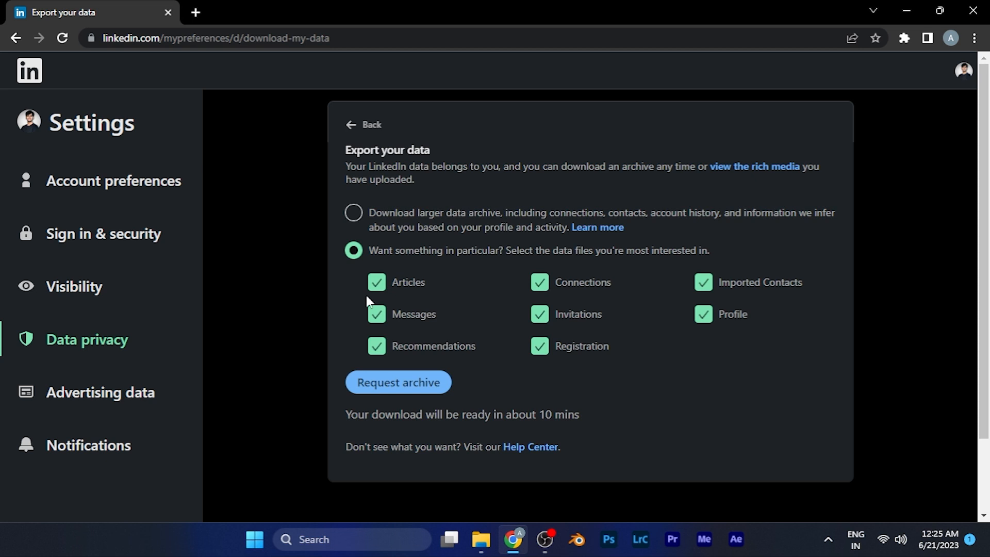
mouse_move(444, 371)
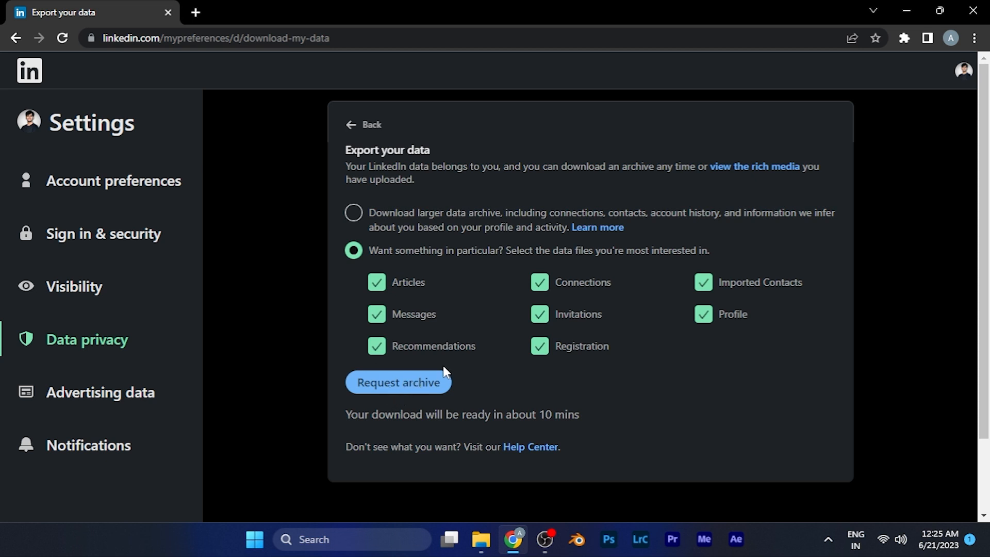
mouse_move(505, 434)
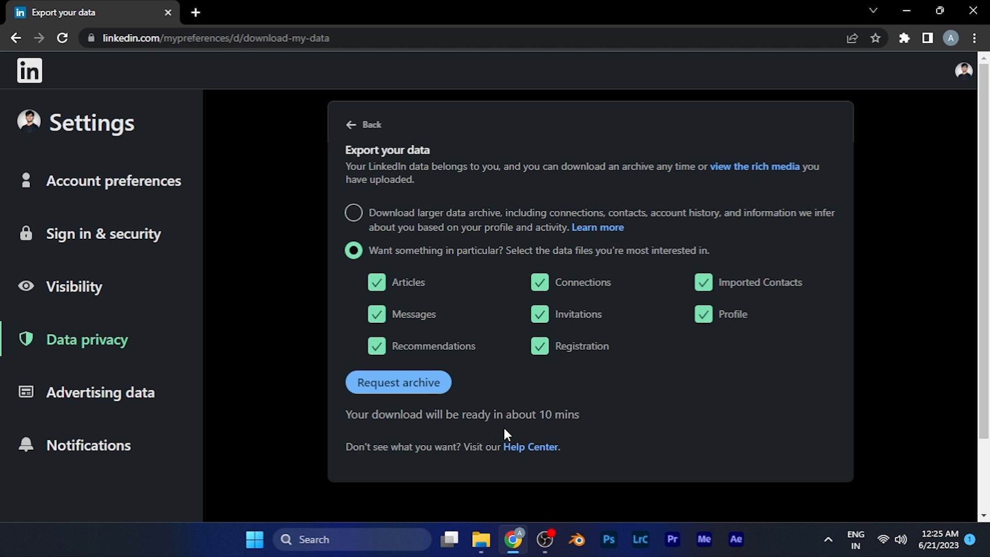
mouse_move(508, 436)
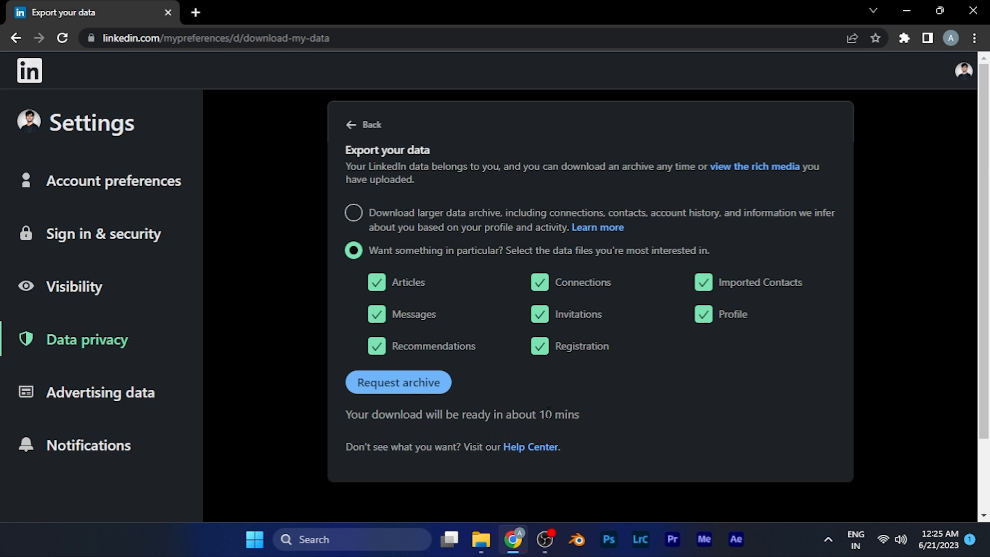
mouse_move(292, 345)
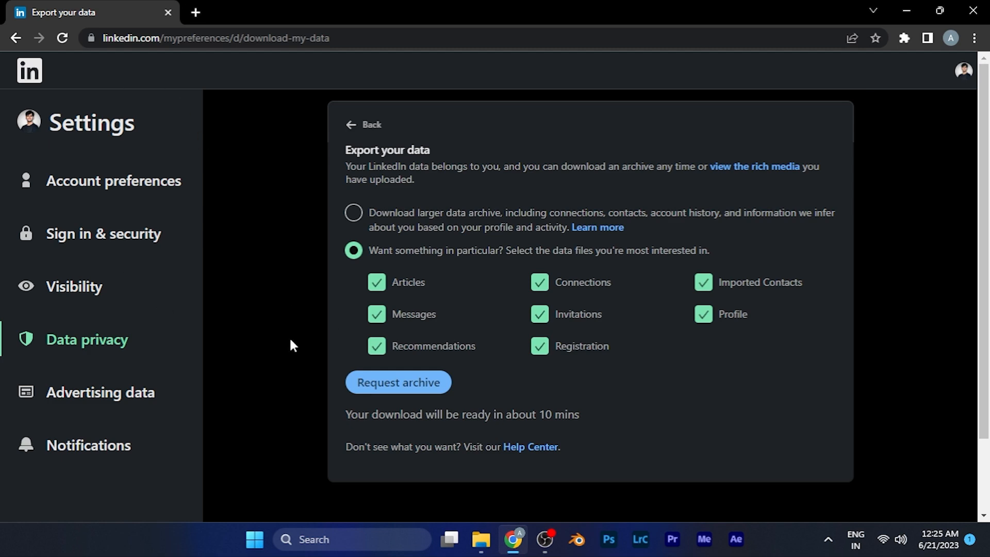
mouse_move(496, 214)
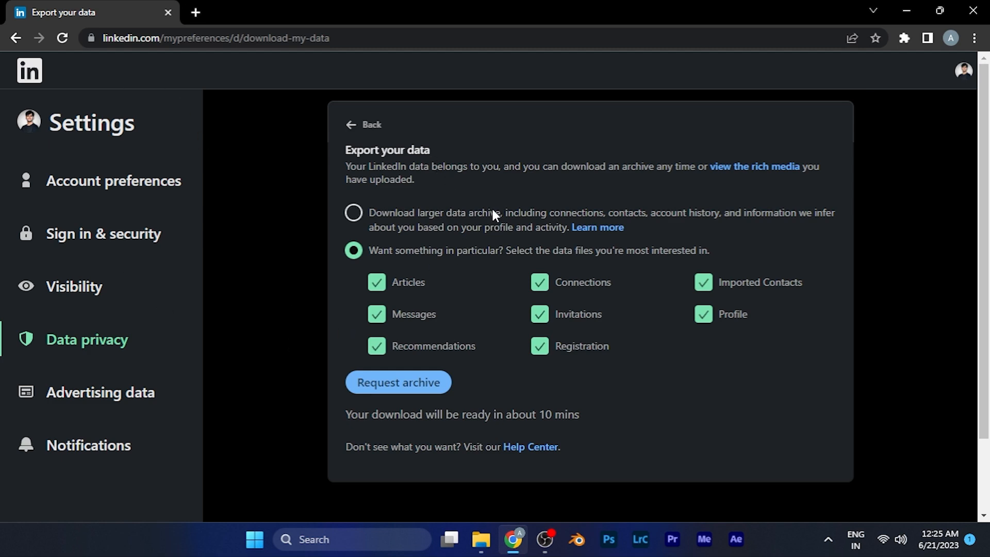